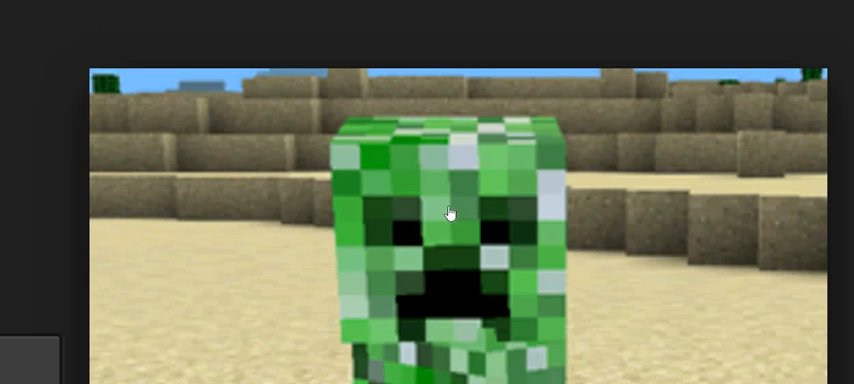
{"action": "mouse_move", "coordinate": [449, 213]}
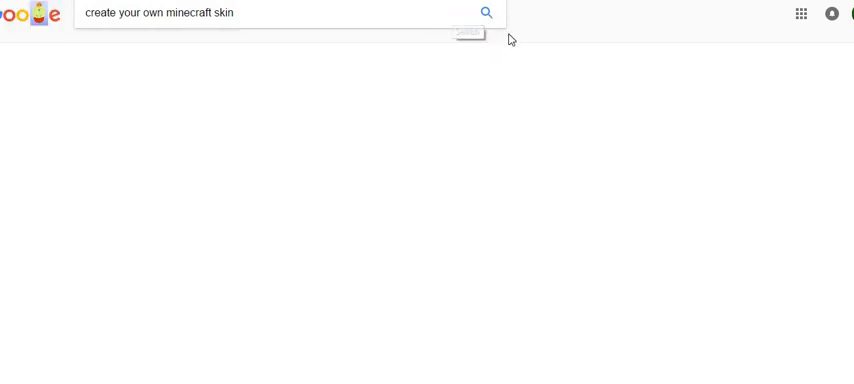
{"action": "mouse_move", "coordinate": [466, 24]}
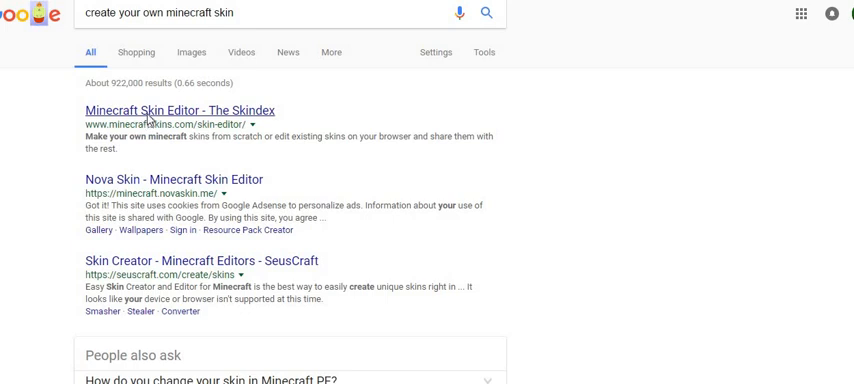
Open the Skindex skin editor result and scroll down to the blank skin template canvas
{"action": "left_click", "coordinate": [182, 111]}
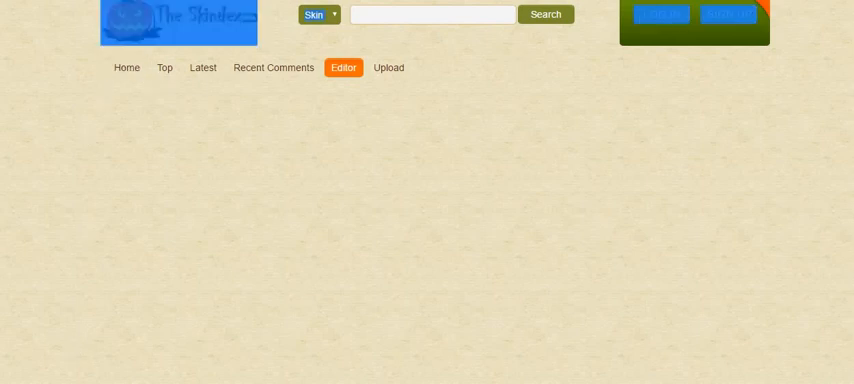
{"action": "mouse_move", "coordinate": [17, 234]}
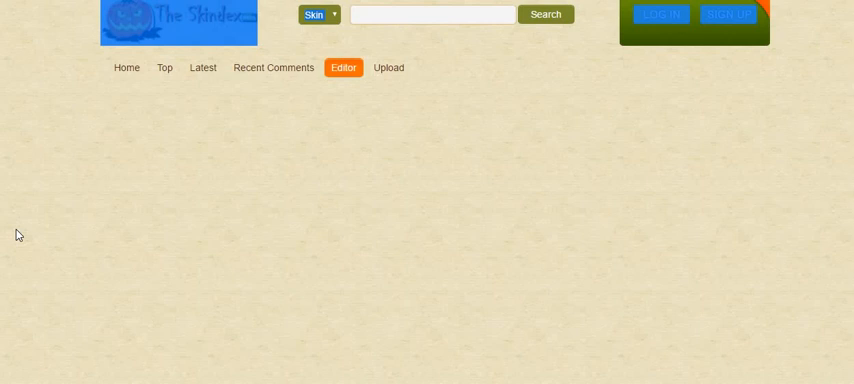
{"action": "left_click", "coordinate": [343, 67]}
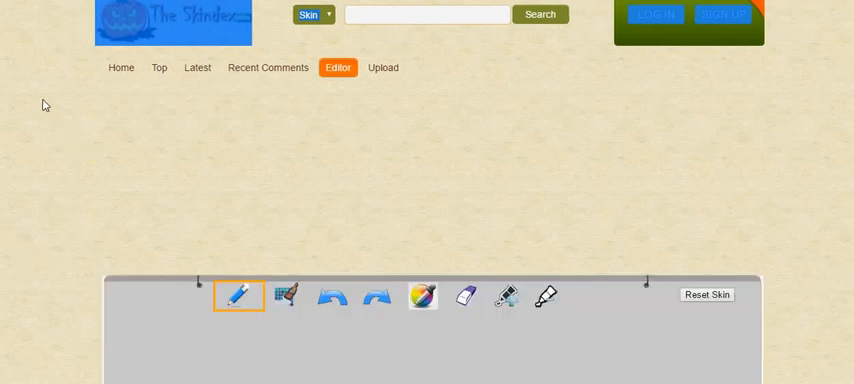
{"action": "scroll", "scroll_direction": "down", "scroll_amount": 3}
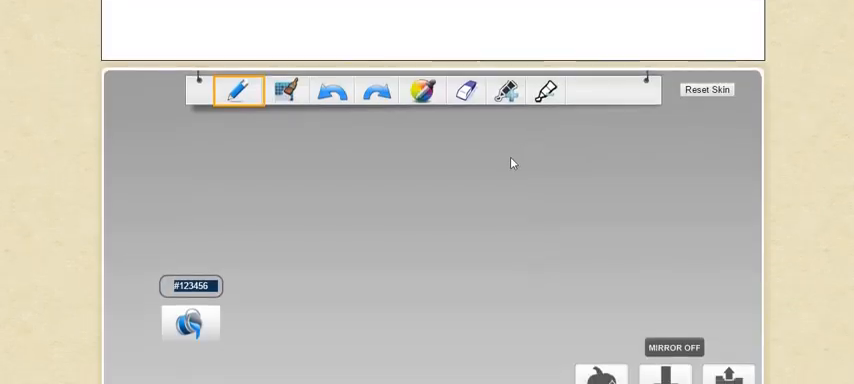
{"action": "scroll", "scroll_direction": "down", "scroll_amount": 3}
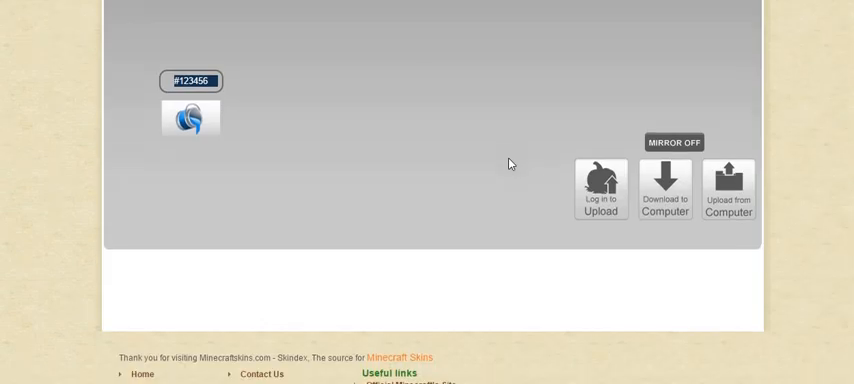
{"action": "scroll", "scroll_direction": "up", "scroll_amount": 3}
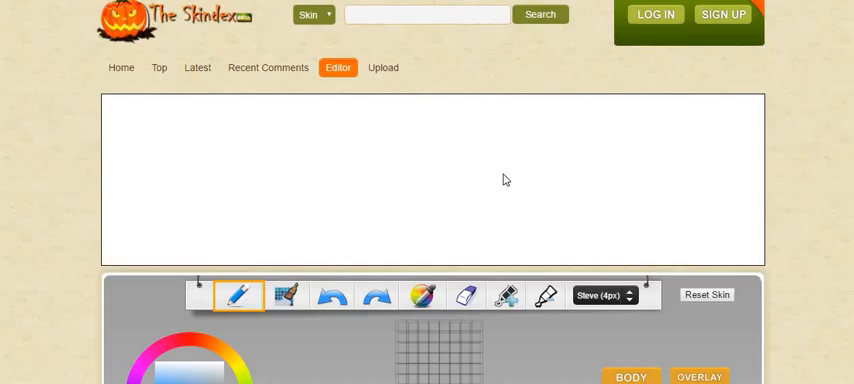
{"action": "scroll", "scroll_direction": "down", "scroll_amount": 3}
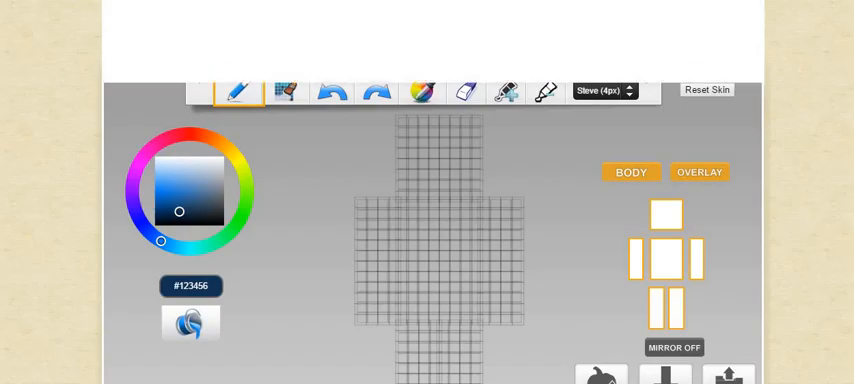
{"action": "scroll", "scroll_direction": "down", "scroll_amount": 3}
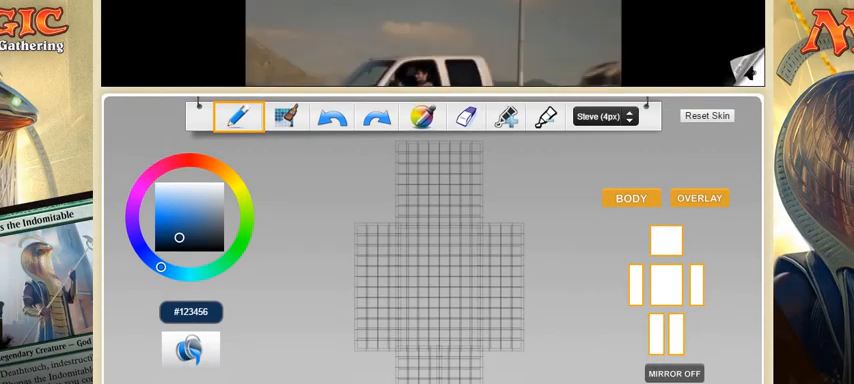
{"action": "scroll", "scroll_direction": "down", "scroll_amount": 3}
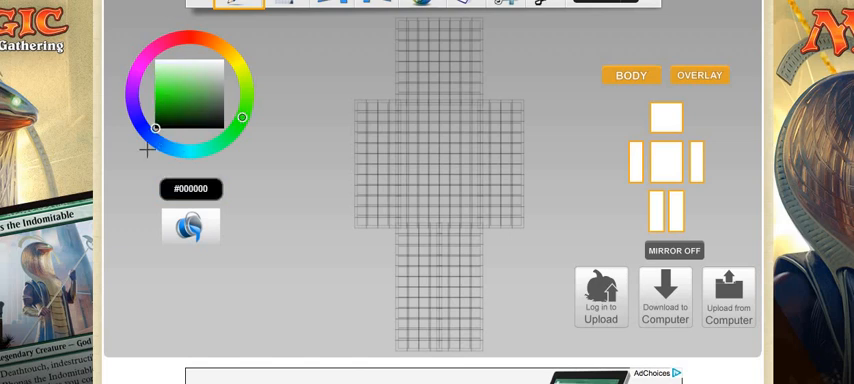
Pick near-black #101410, dab a few pixels on the arms, and hide all body parts
{"action": "left_click", "coordinate": [148, 115]}
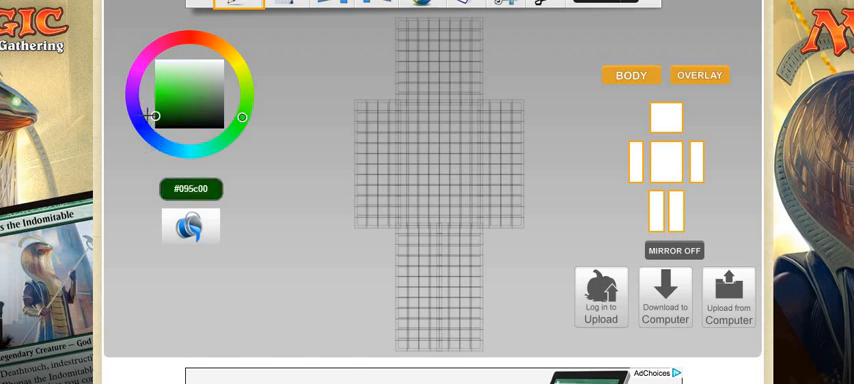
{"action": "left_click", "coordinate": [369, 137]}
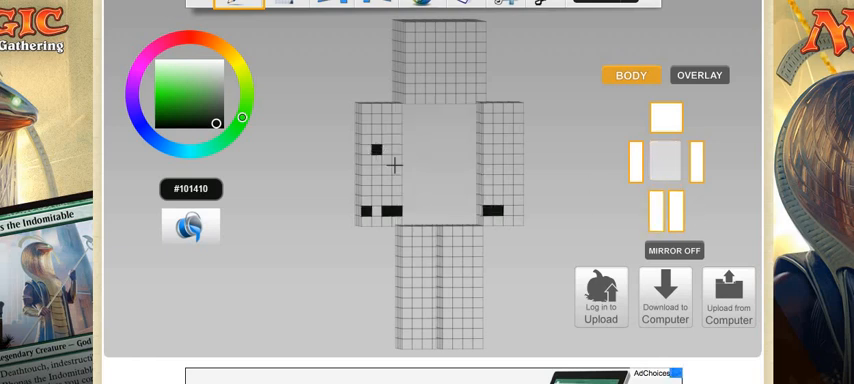
{"action": "left_click", "coordinate": [385, 152]}
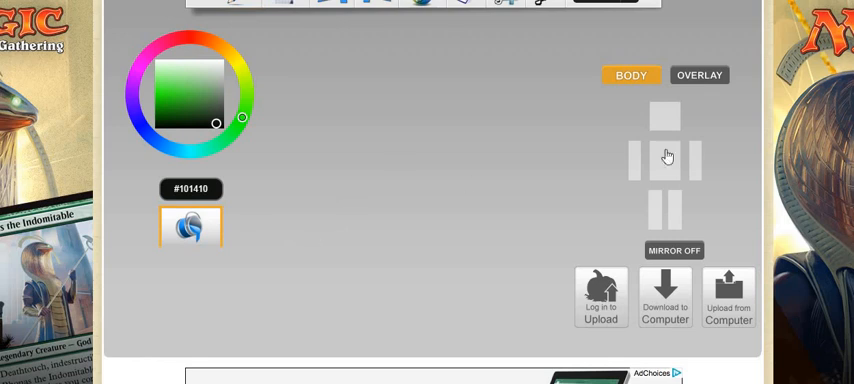
Show all body parts again and bucket-fill the whole skin with green #0f210d
{"action": "left_click", "coordinate": [666, 166]}
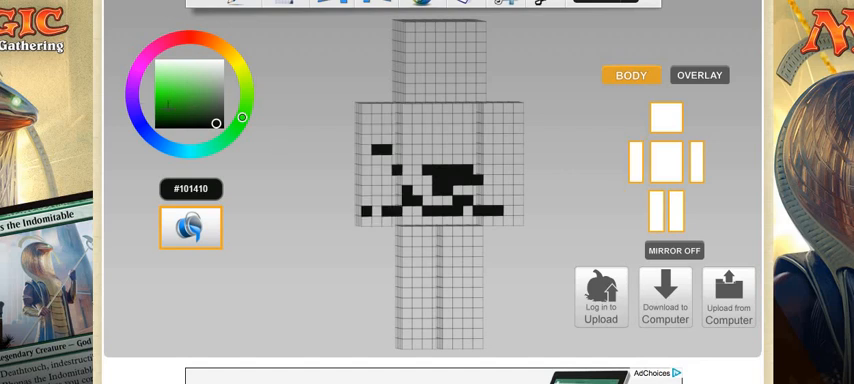
{"action": "left_click", "coordinate": [163, 107]}
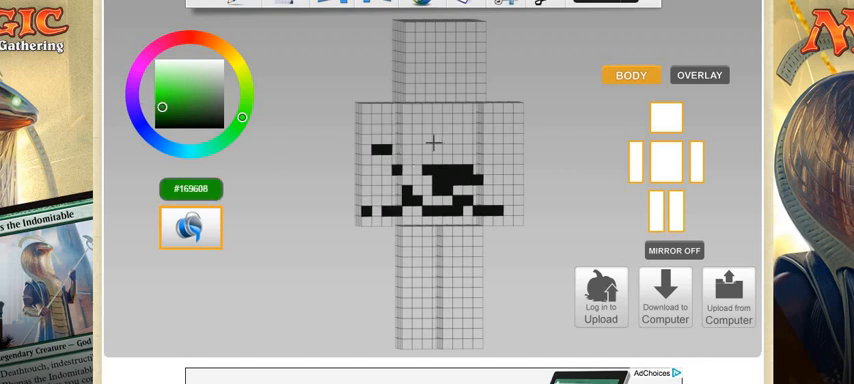
{"action": "left_click", "coordinate": [457, 125]}
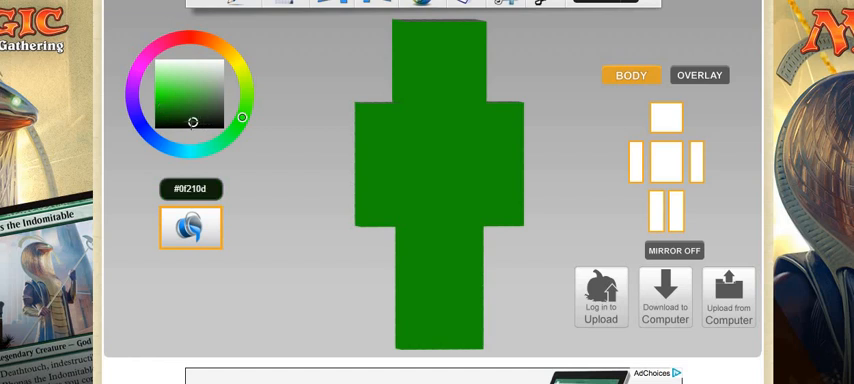
Choose darker green #0d6204 and refill the entire skin with it
{"action": "left_click", "coordinate": [225, 127]}
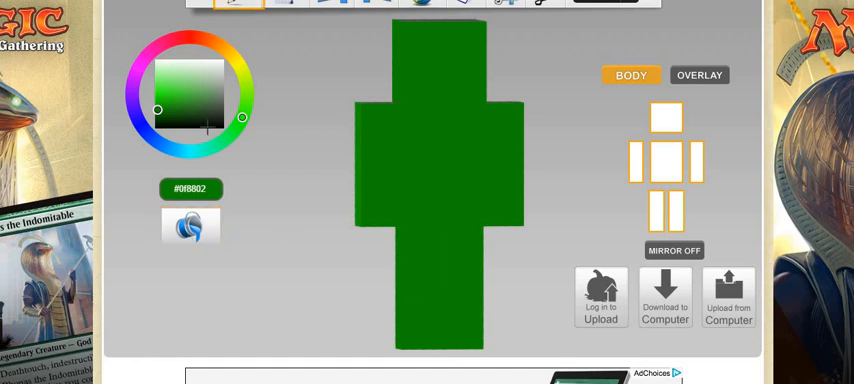
{"action": "left_click_drag", "start_coordinate": [156, 110], "coordinate": [209, 127]}
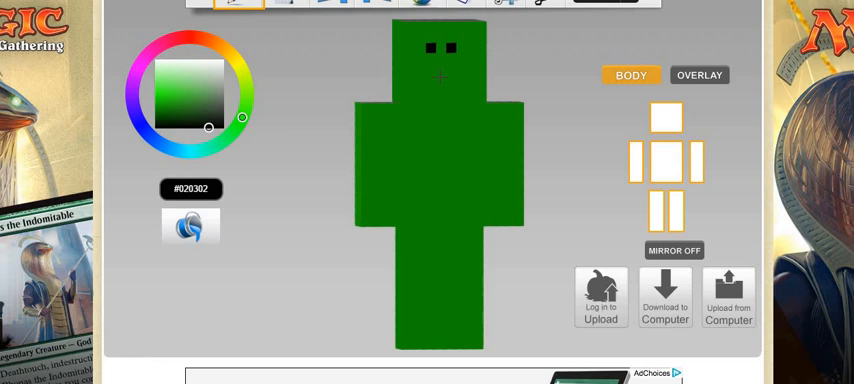
{"action": "left_click", "coordinate": [440, 78]}
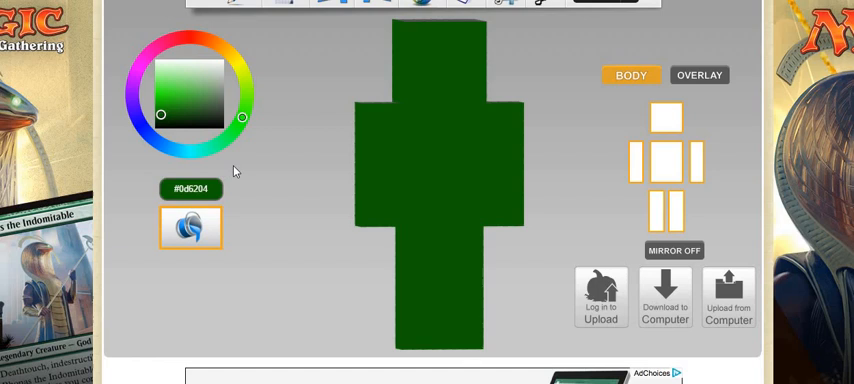
{"action": "mouse_move", "coordinate": [224, 224]}
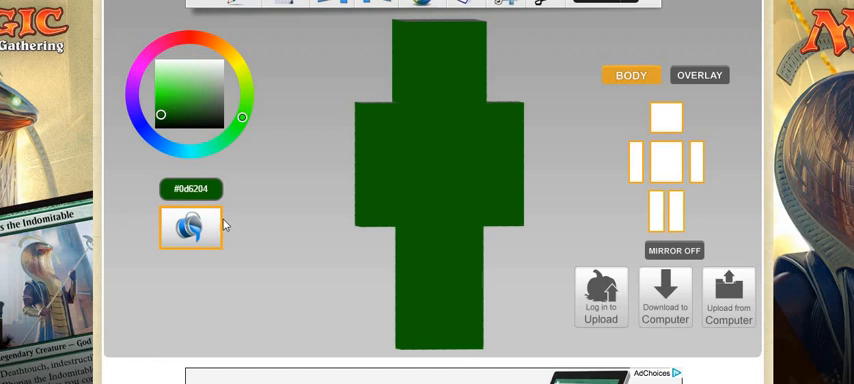
{"action": "mouse_move", "coordinate": [216, 127]}
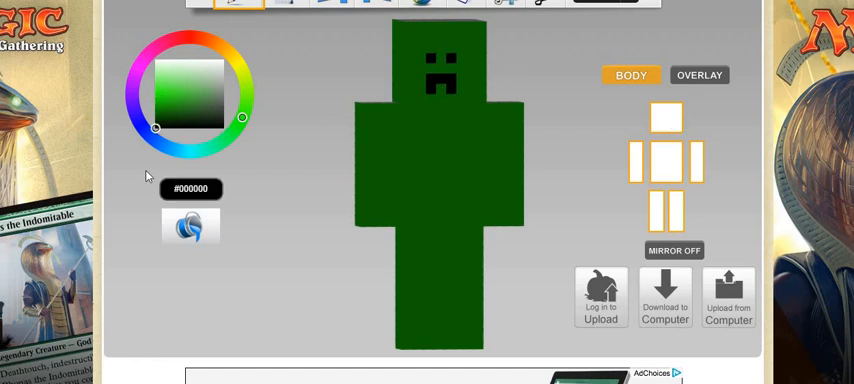
Set the drawing colour to very dark green #053800 for the creeper face
{"action": "left_click", "coordinate": [190, 188]}
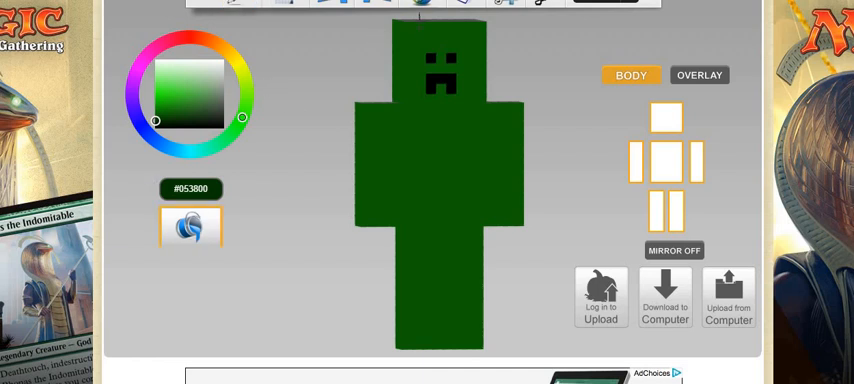
{"action": "mouse_move", "coordinate": [618, 168]}
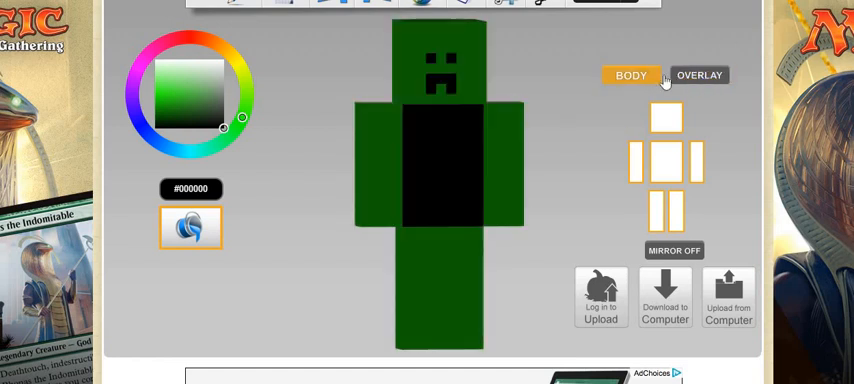
Toggle off the head, torso, one arm and one leg in the body-part selector
{"action": "left_click", "coordinate": [699, 75]}
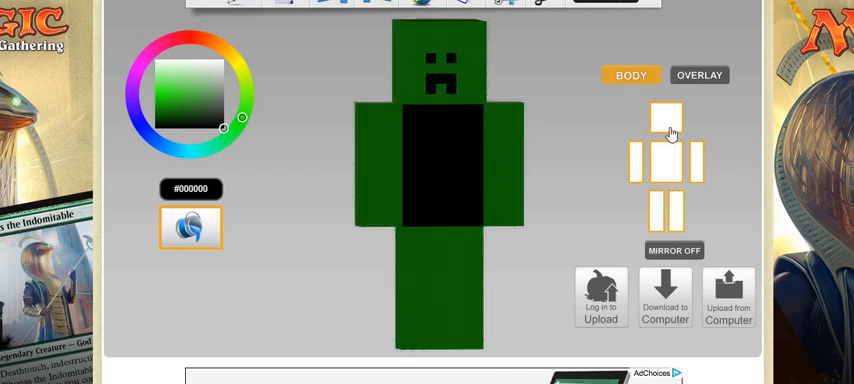
{"action": "left_click", "coordinate": [670, 210]}
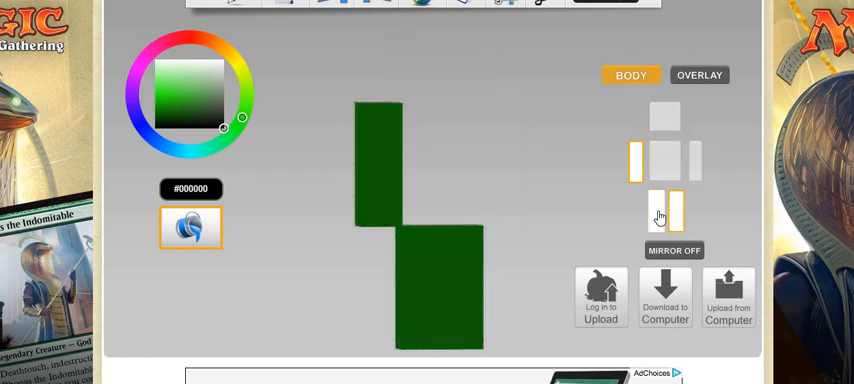